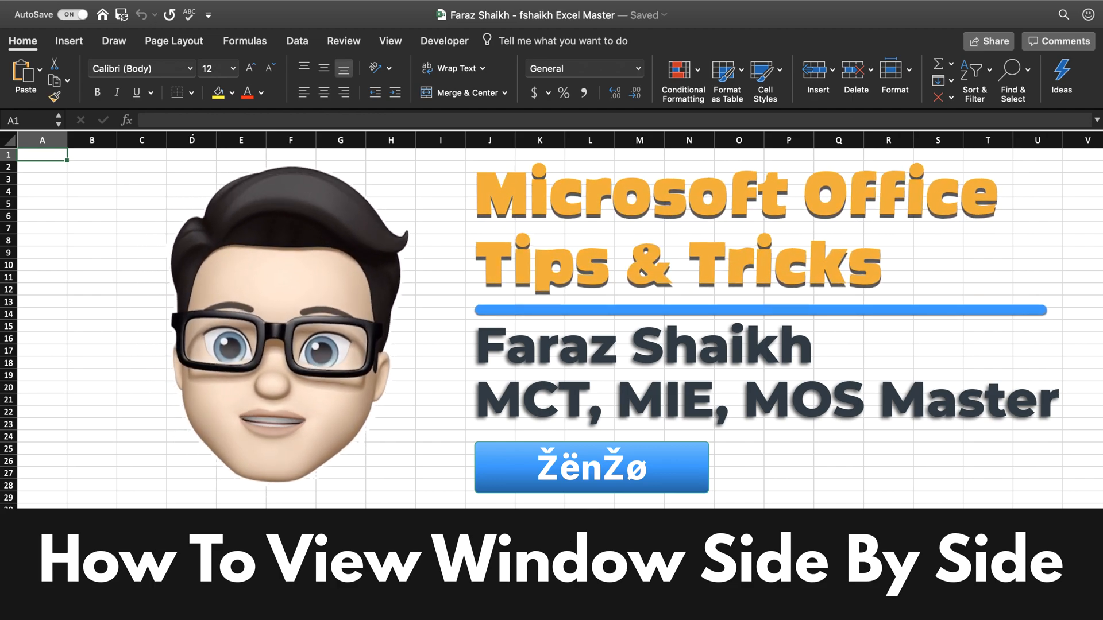
# Step: Scroll the left window down three notches so both Sales2018 and Sales2019 lists move together
pyautogui.click(721, 70)
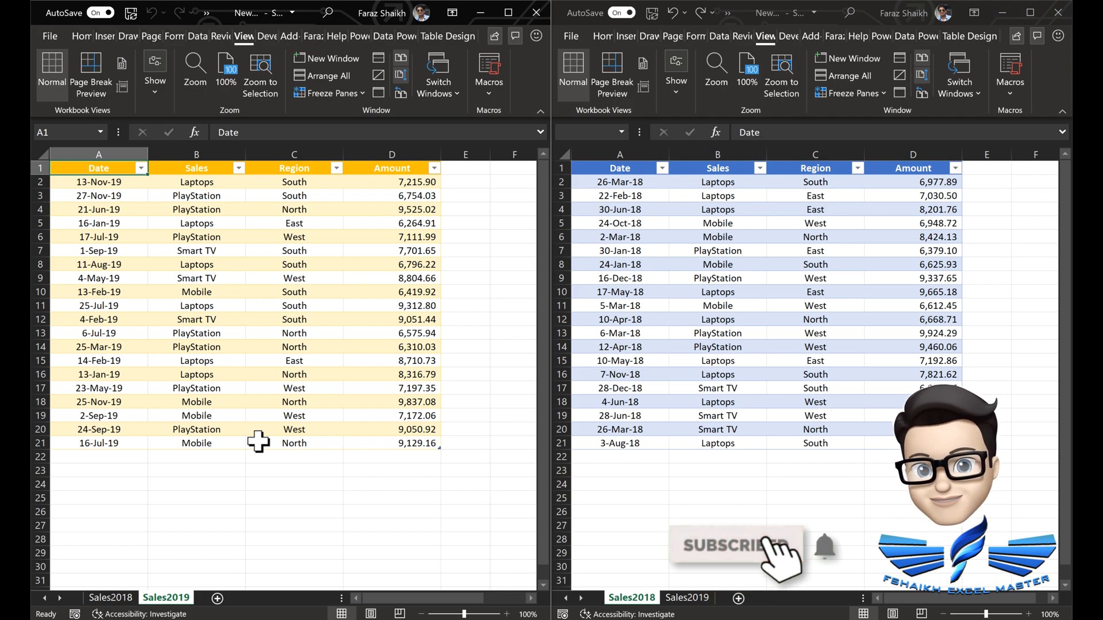
pyautogui.scroll(-3)
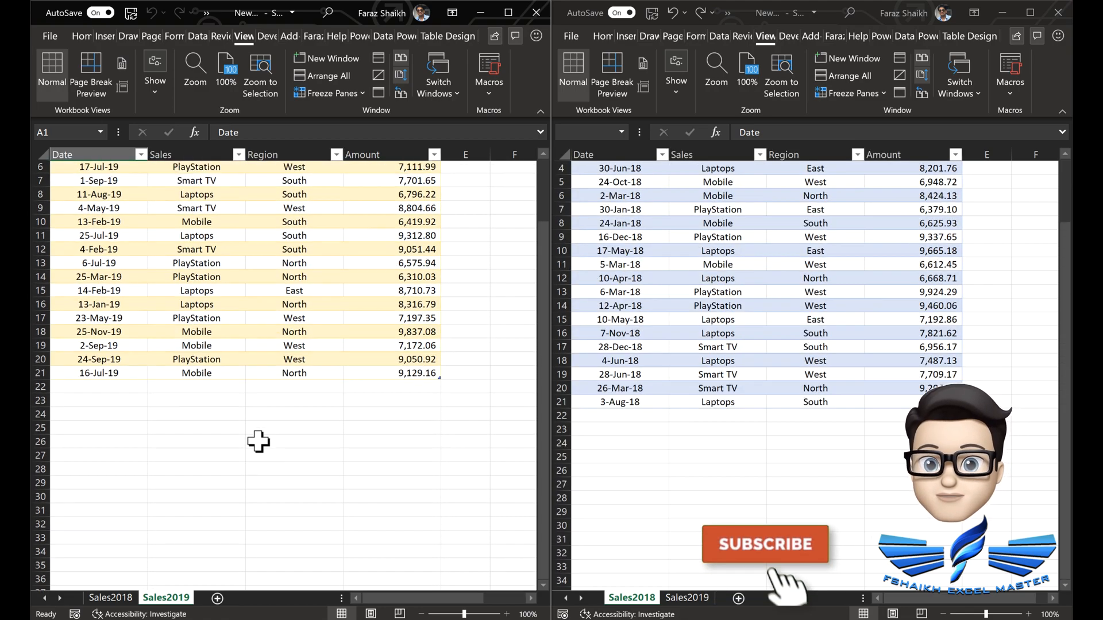